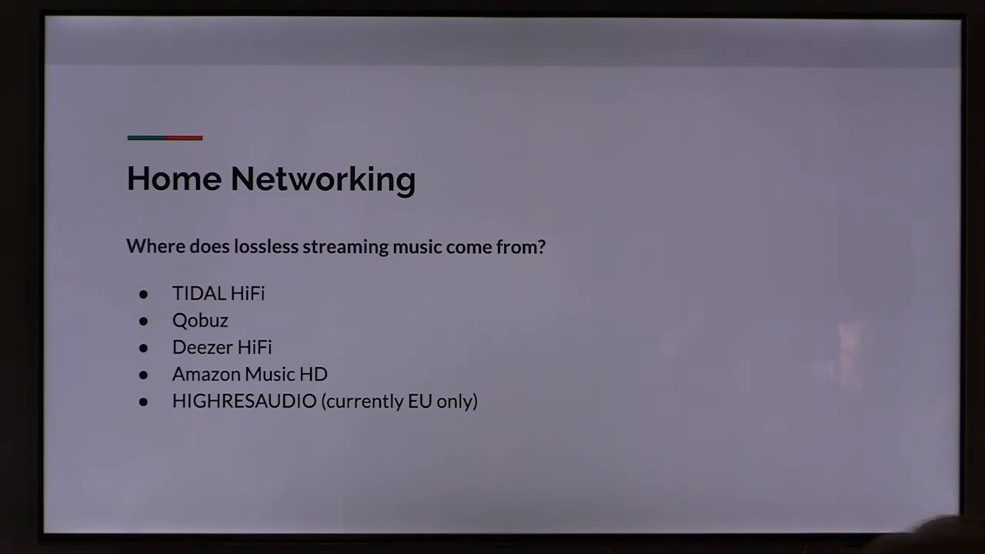
key(Right)
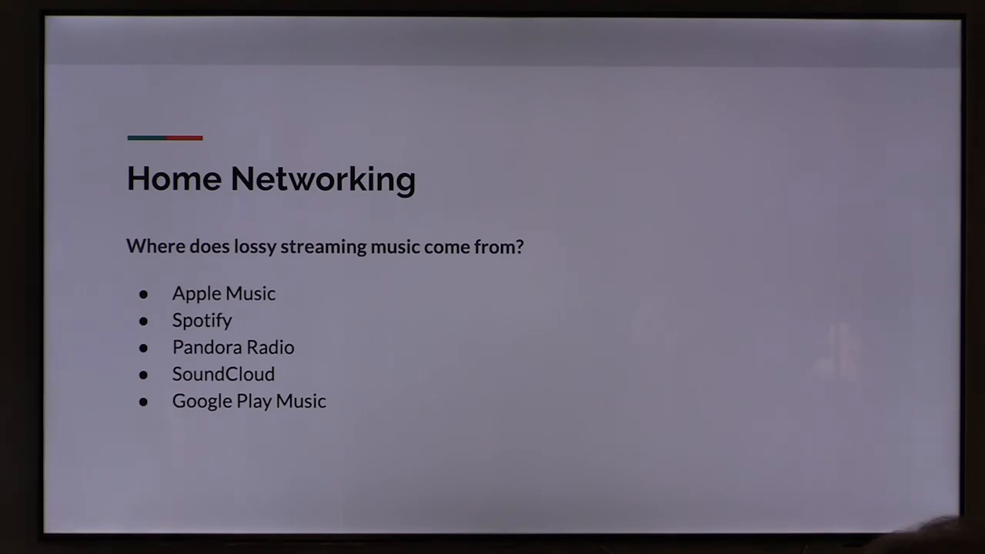
key(Right)
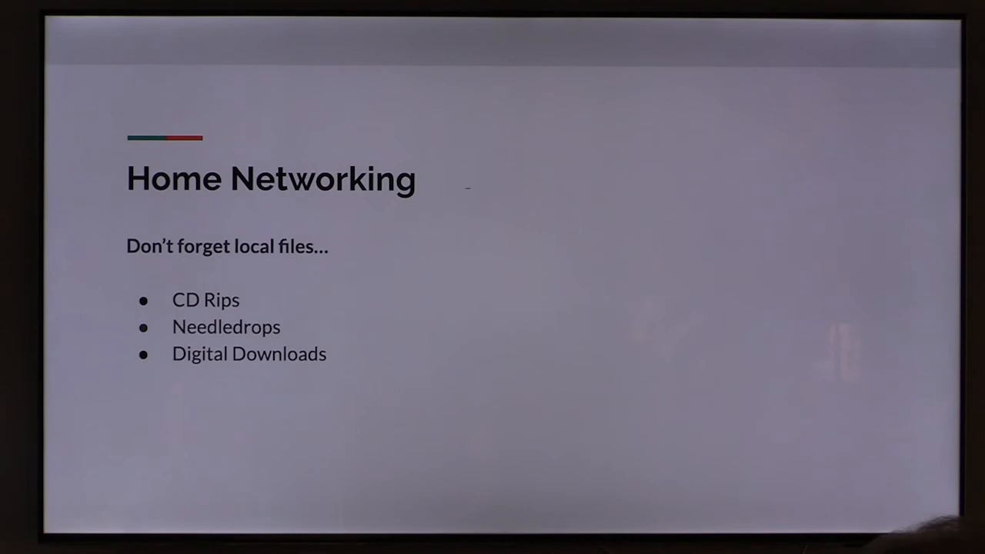